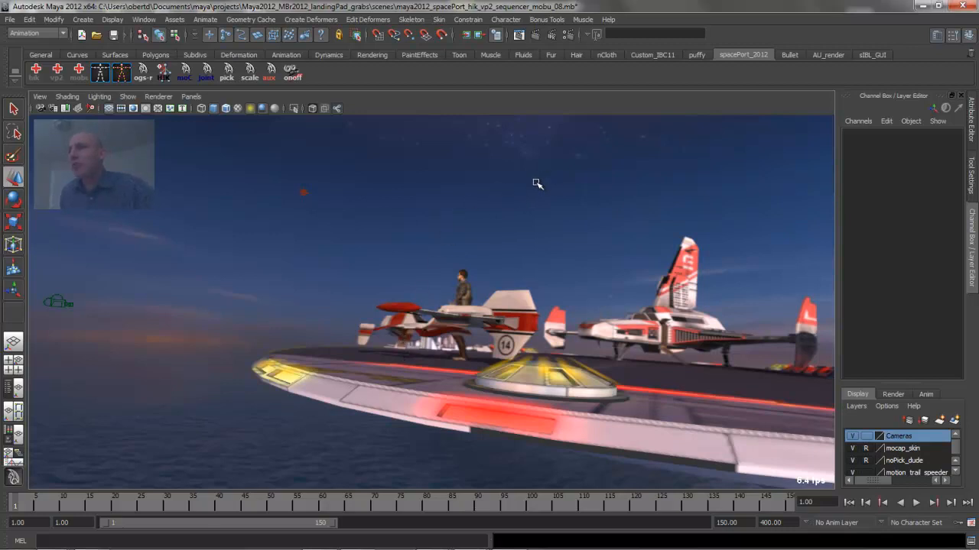
Switch the view to Viewport 2.0 and review its Hardware Renderer 2.0 settings.
{"action": "left_click", "coordinate": [581, 156]}
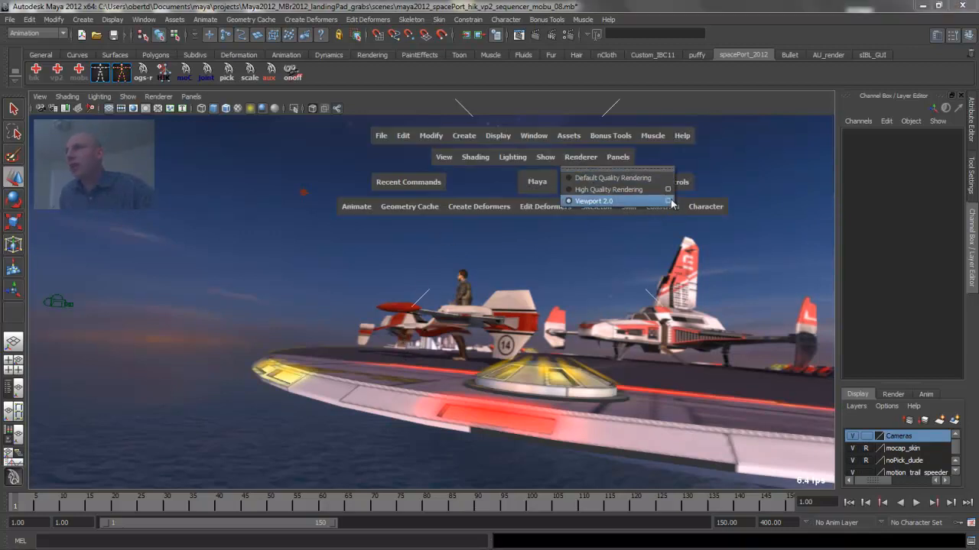
{"action": "left_click", "coordinate": [667, 202]}
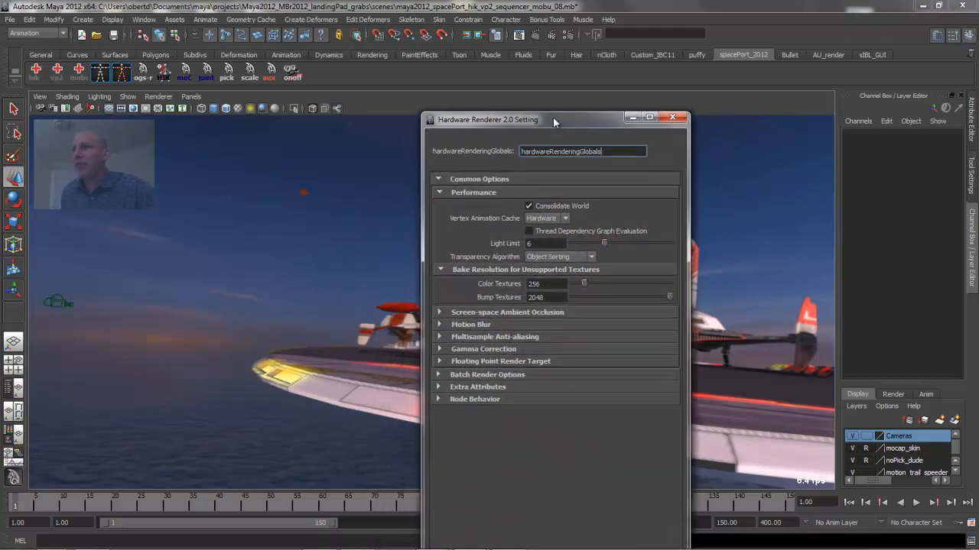
{"action": "left_click", "coordinate": [497, 333]}
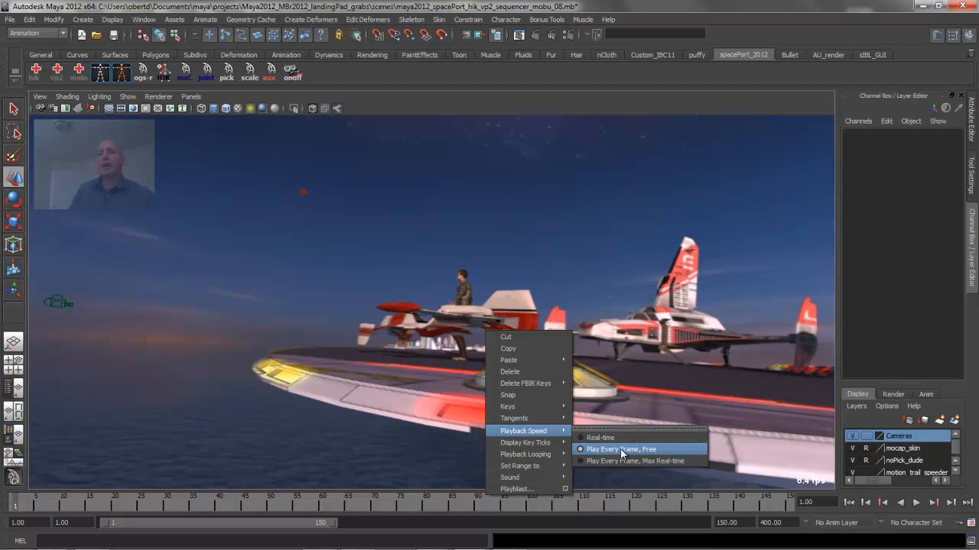
Set playback speed to Play Every Frame, Free and start the animation.
{"action": "left_click", "coordinate": [621, 450]}
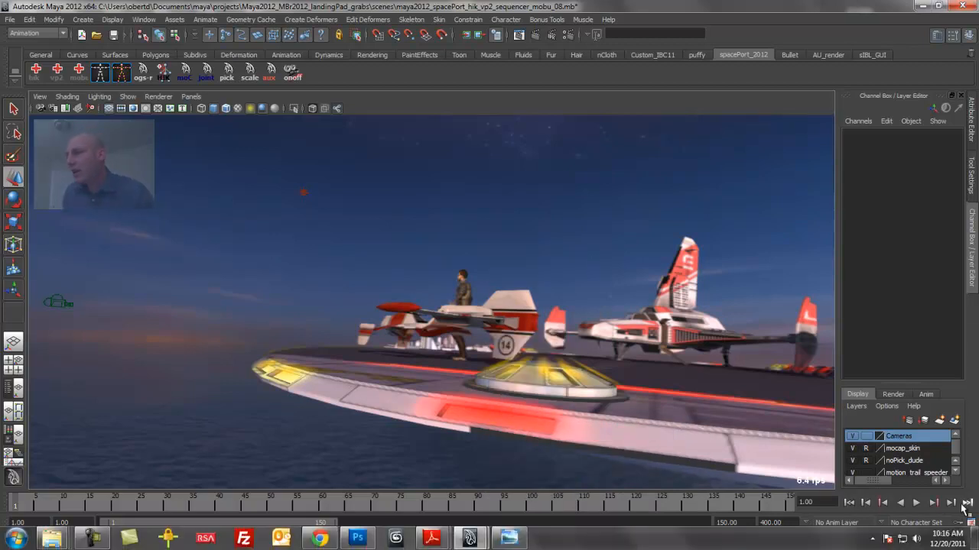
{"action": "left_click", "coordinate": [916, 502]}
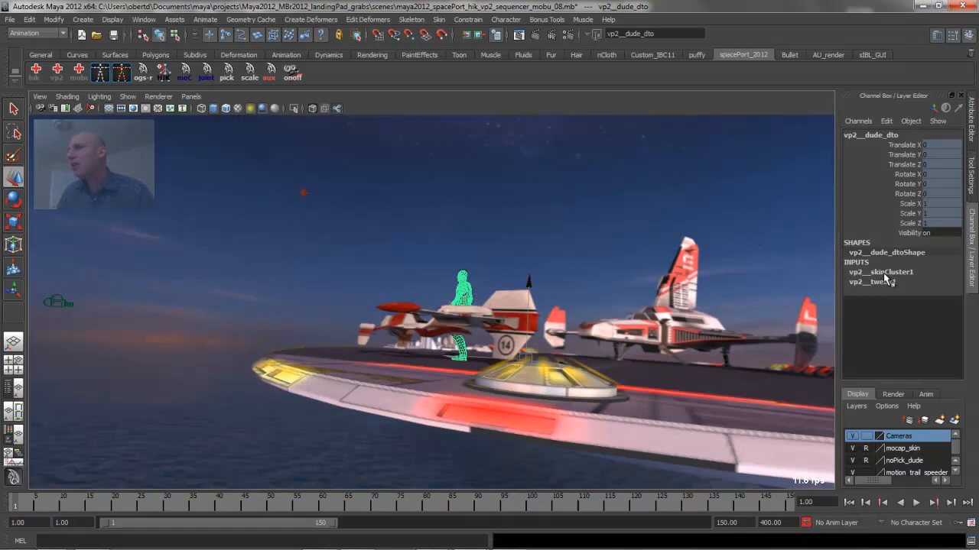
Expand skinCluster1, turn off Deform User Normals, and play back the scene.
{"action": "left_click", "coordinate": [881, 272]}
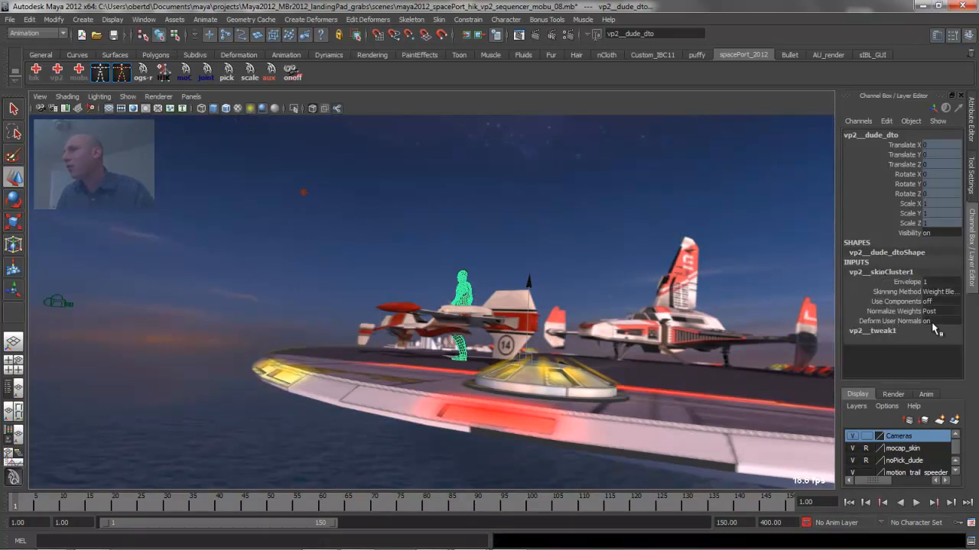
{"action": "left_click", "coordinate": [941, 321]}
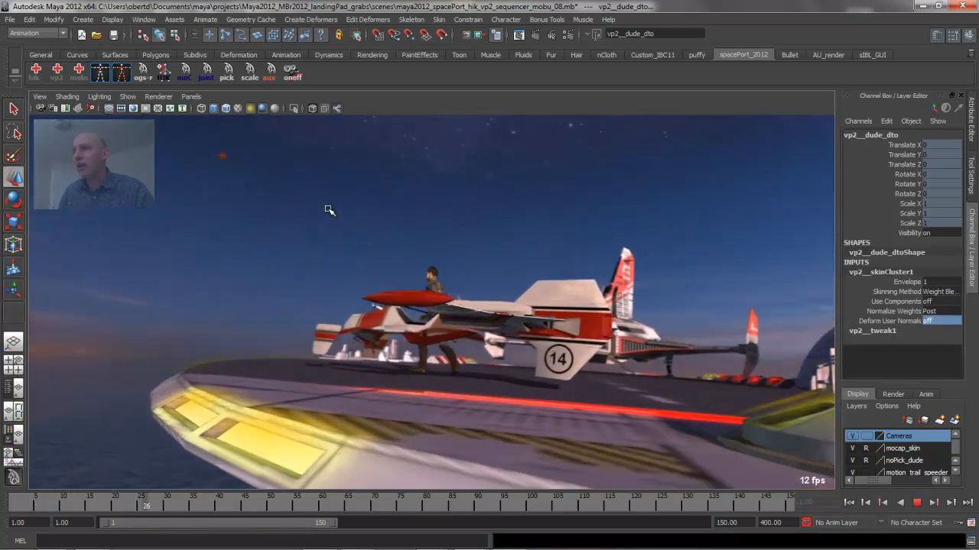
{"action": "left_click", "coordinate": [899, 502]}
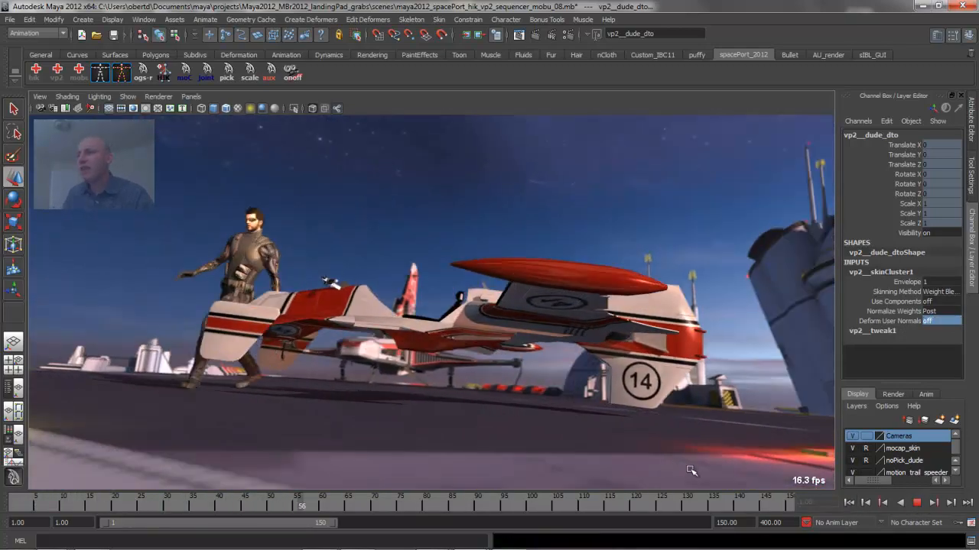